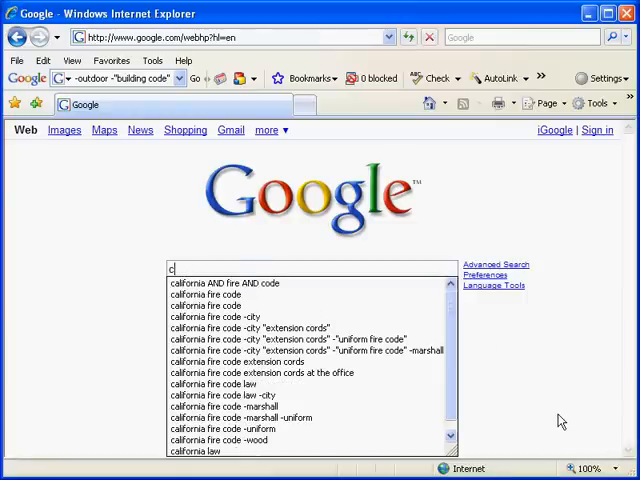
# Enter the query 'california fire code extension cords' into Google search
pyautogui.write('alifornia fire cod')
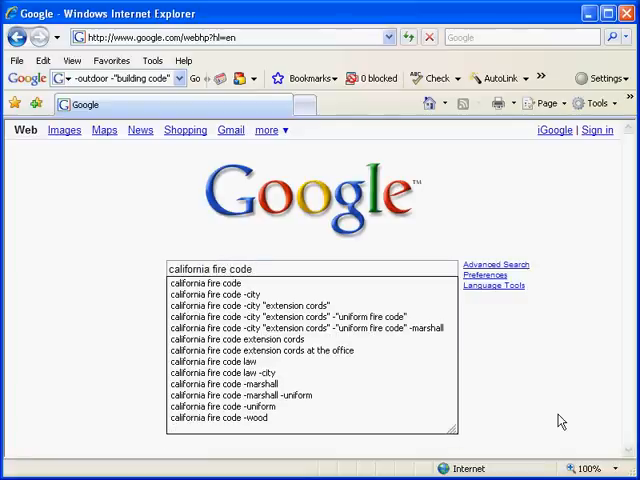
pyautogui.write('e')
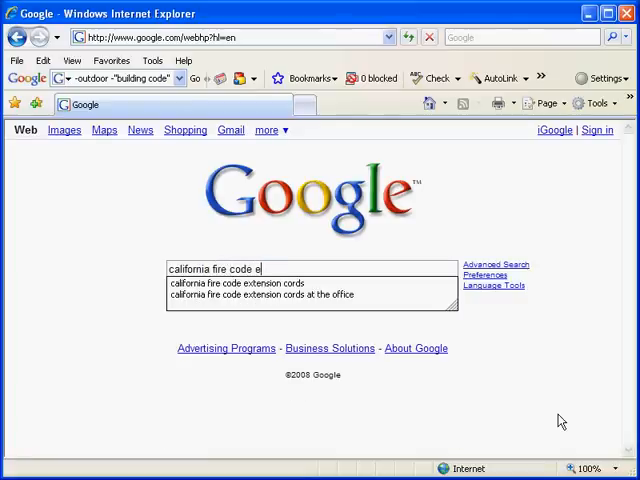
pyautogui.write('xtension cords')
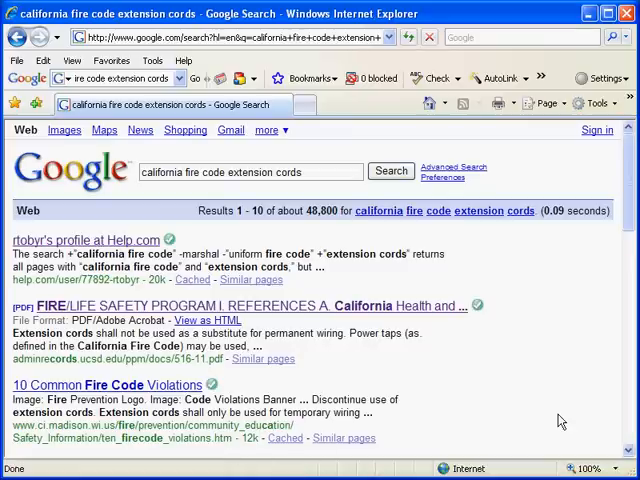
pyautogui.moveTo(360, 247)
pyautogui.write('"')
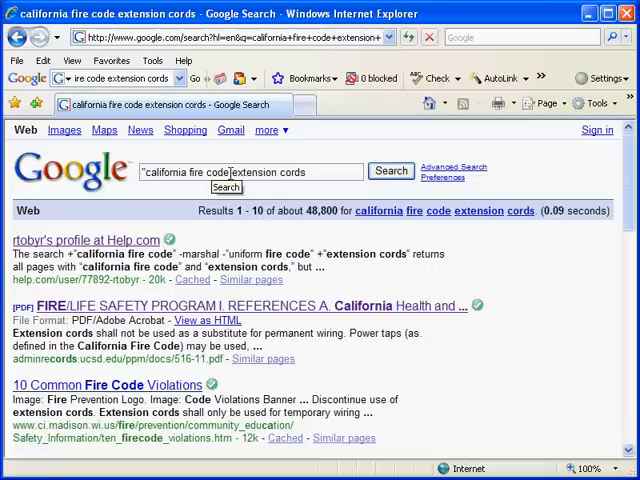
# Quote 'california fire code' and 'extension cords' as exact phrases and rerun the search
pyautogui.click(250, 171)
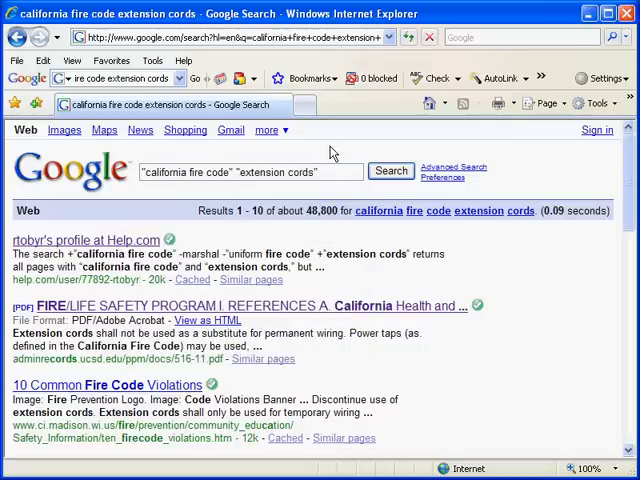
pyautogui.moveTo(326, 155)
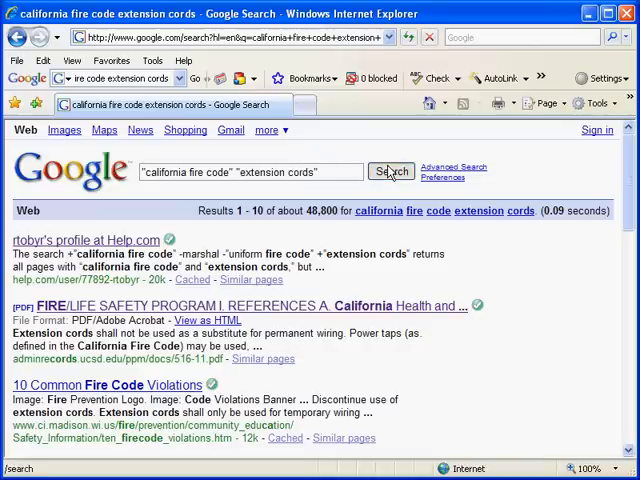
pyautogui.click(391, 171)
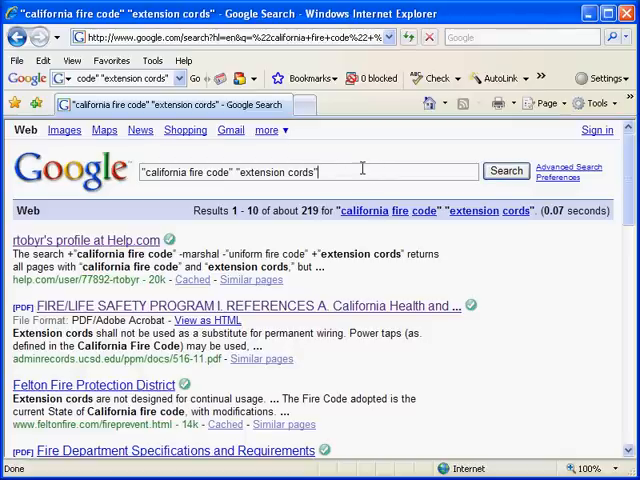
pyautogui.moveTo(360, 171)
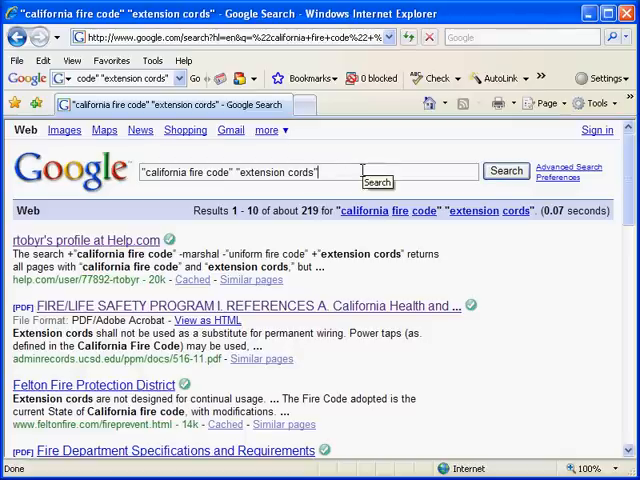
# Add '-outdoor -home' to the quoted query and search again
pyautogui.write('-')
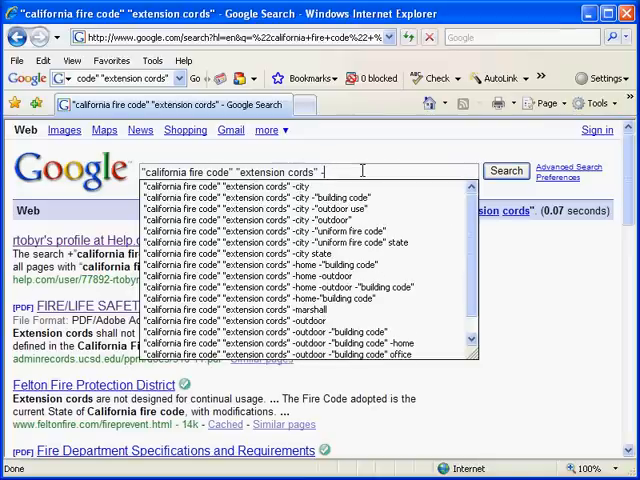
pyautogui.write('outdoor -home')
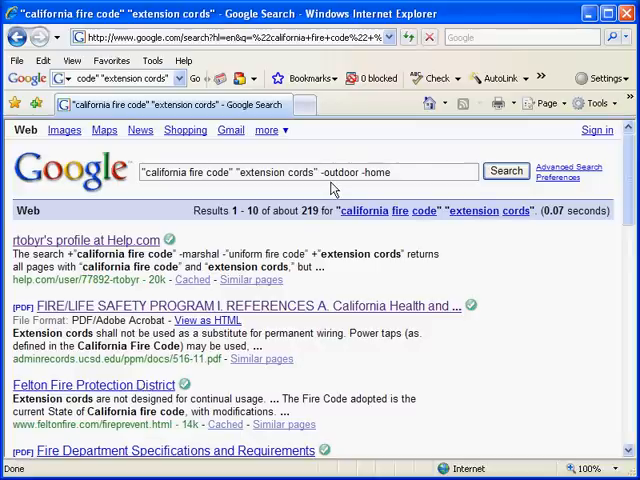
pyautogui.moveTo(340, 188)
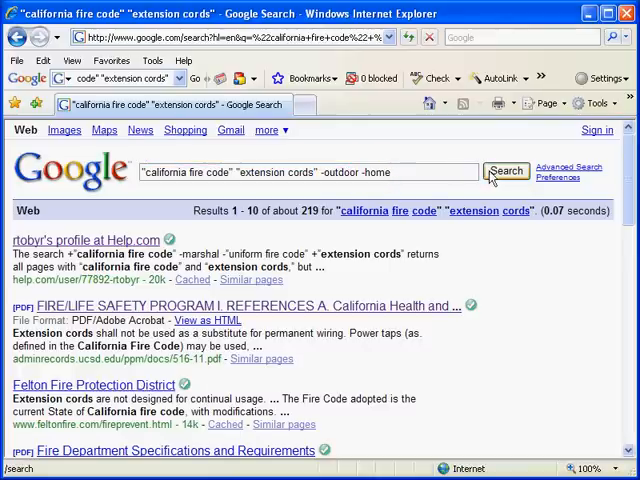
pyautogui.click(506, 171)
pyautogui.write(' -"uniform fire code"')
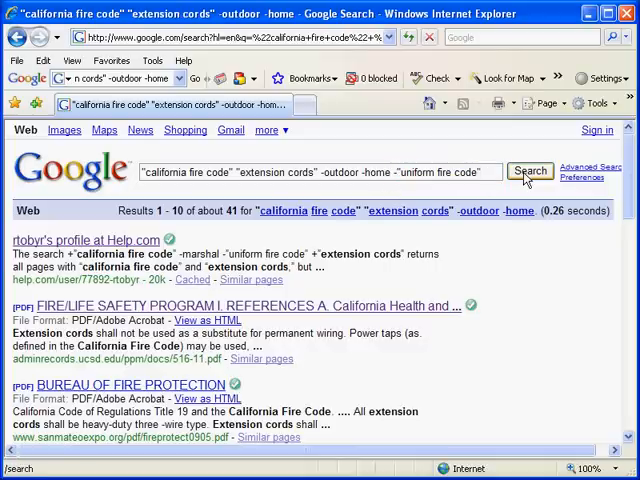
# Rerun the search with '-"uniform fire code"' appended, narrowing results to about 33
pyautogui.click(530, 171)
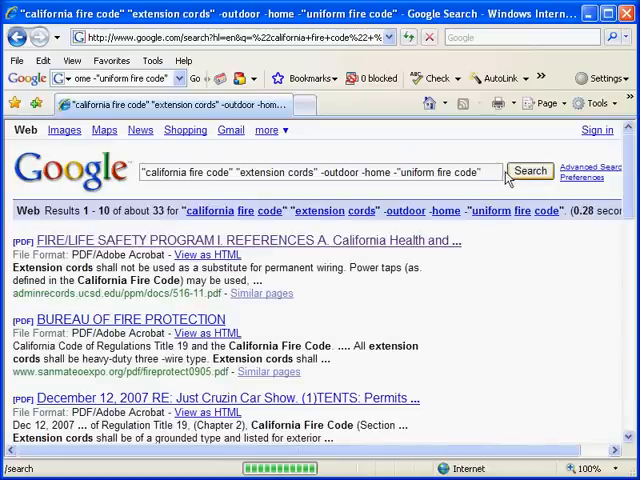